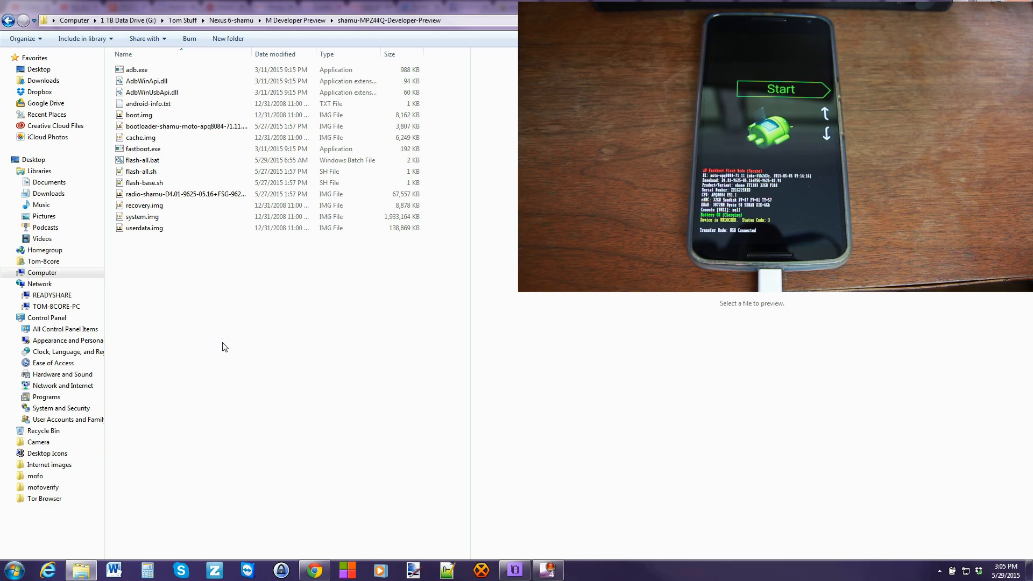
Select flash-all.bat in the shamu-MPZ44Q folder to preview its script.
{"action": "left_click", "coordinate": [142, 216]}
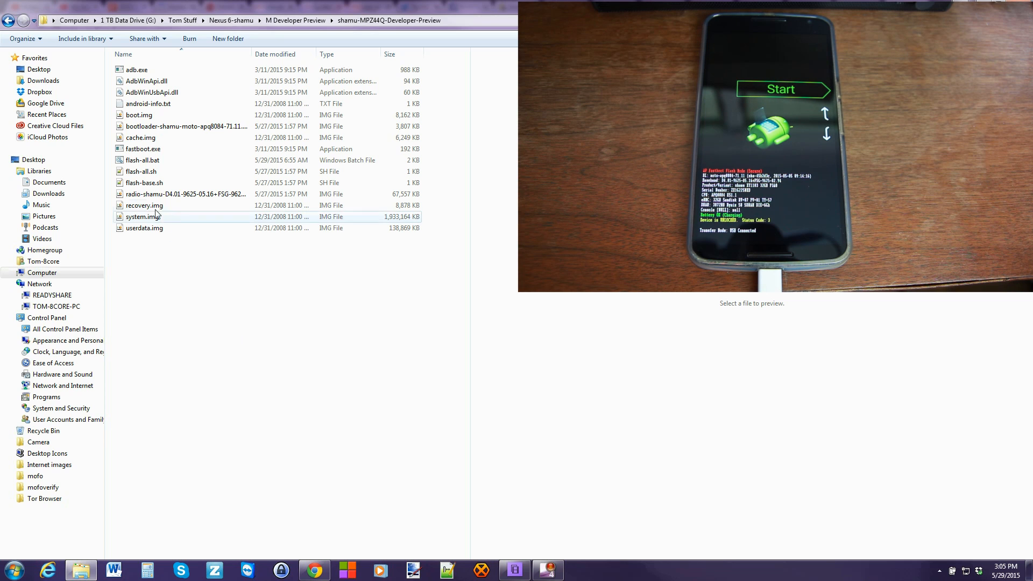
{"action": "mouse_move", "coordinate": [144, 160]}
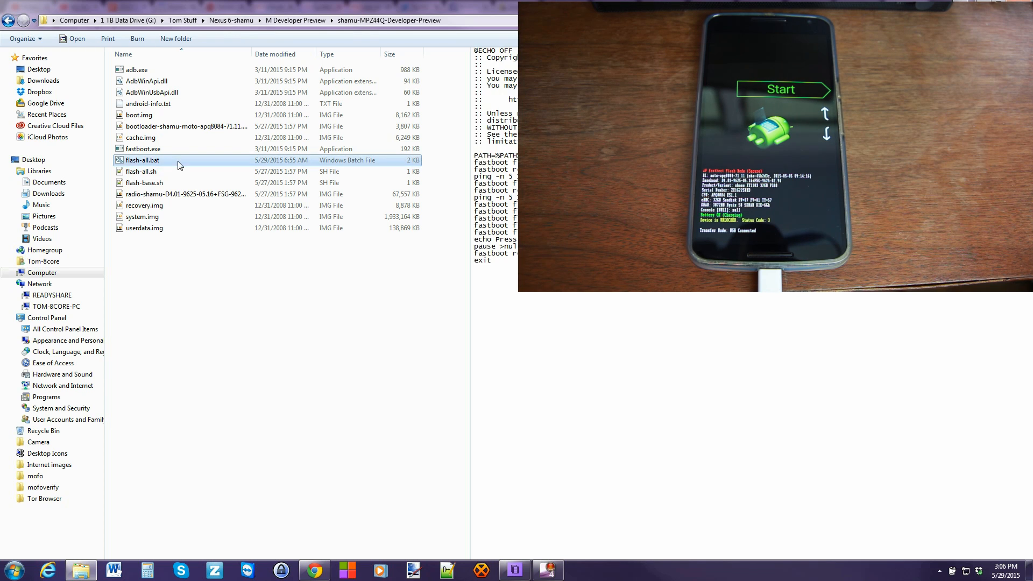
Run flash-all.bat to flash the Nexus 6 until it reboots to the Google logo.
{"action": "double_click", "coordinate": [142, 161]}
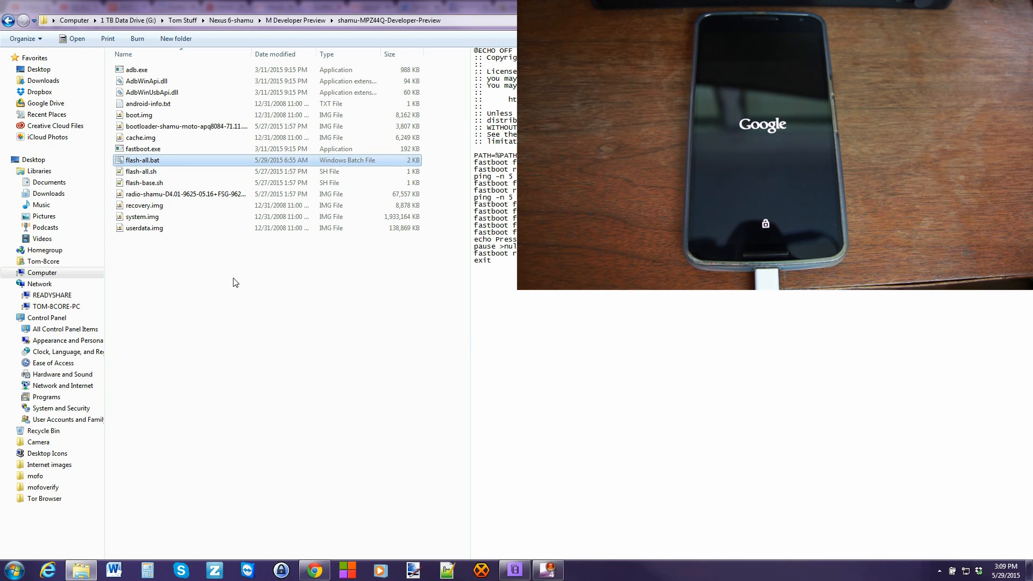
{"action": "mouse_move", "coordinate": [994, 503]}
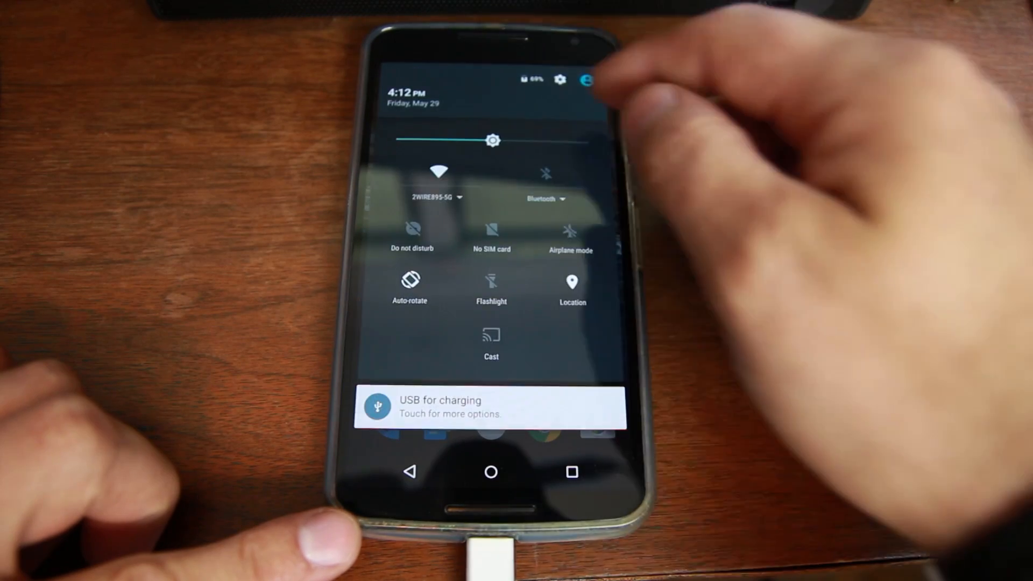
Show About phone listing Android version M, build MPZ44Q, via Settings.
{"action": "left_click", "coordinate": [559, 80]}
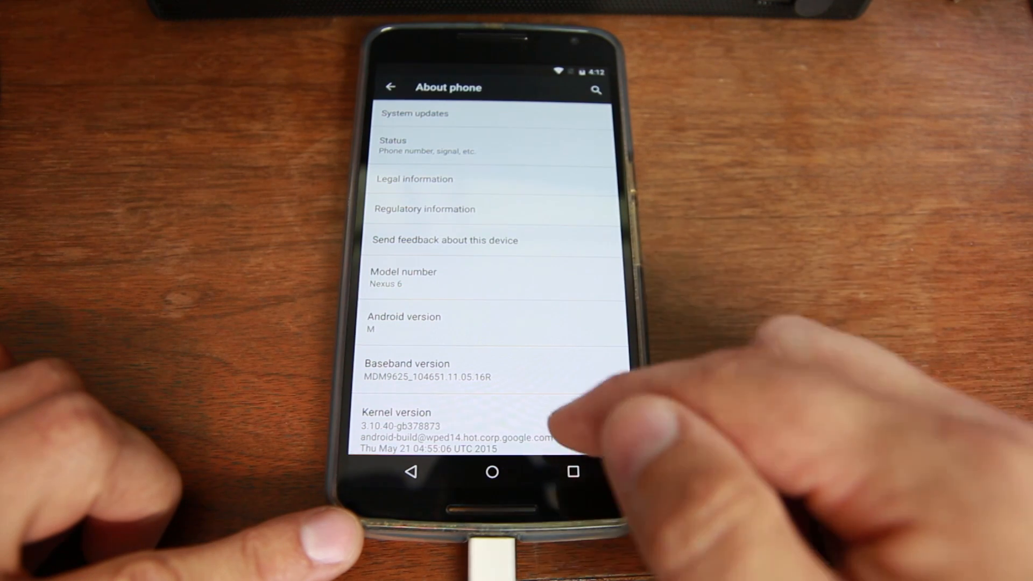
{"action": "scroll", "scroll_direction": "down", "scroll_amount": 3}
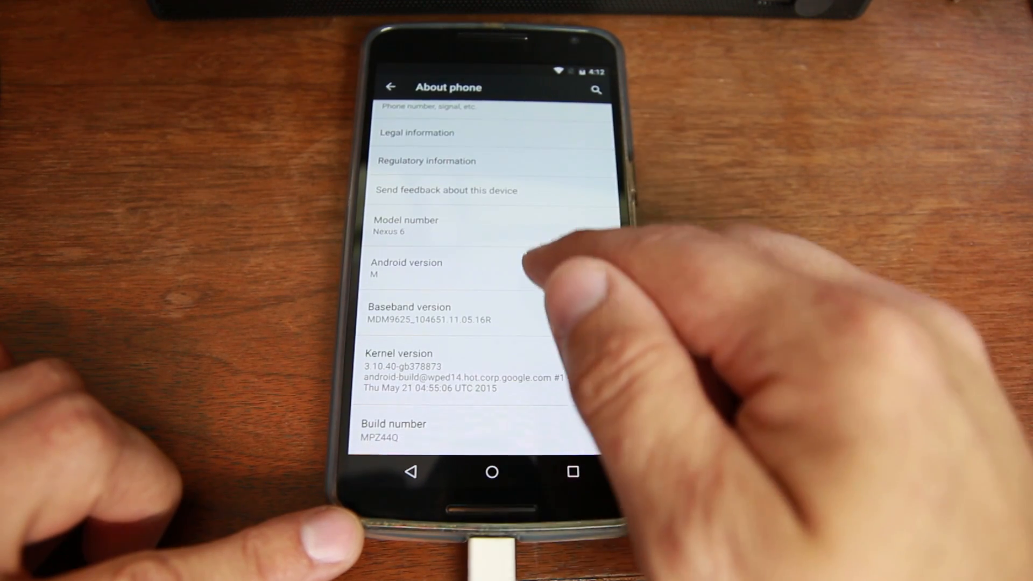